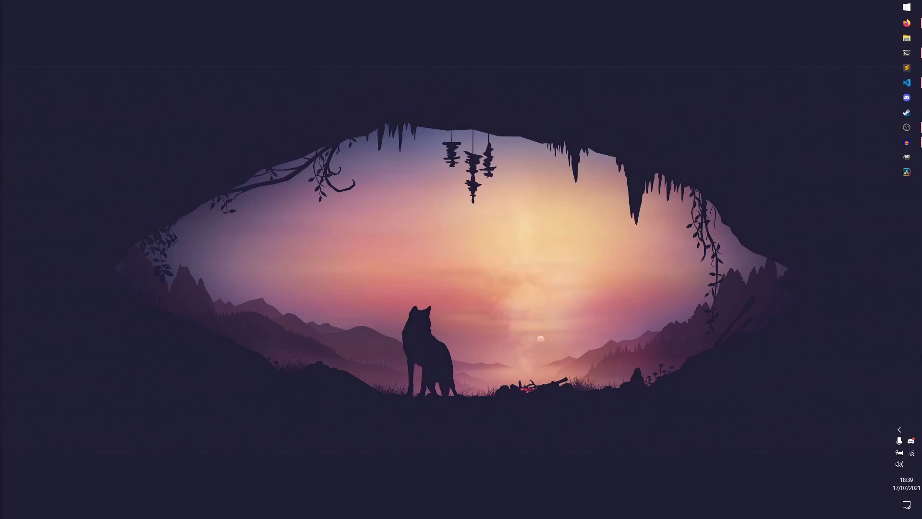
pyautogui.moveTo(890, 29)
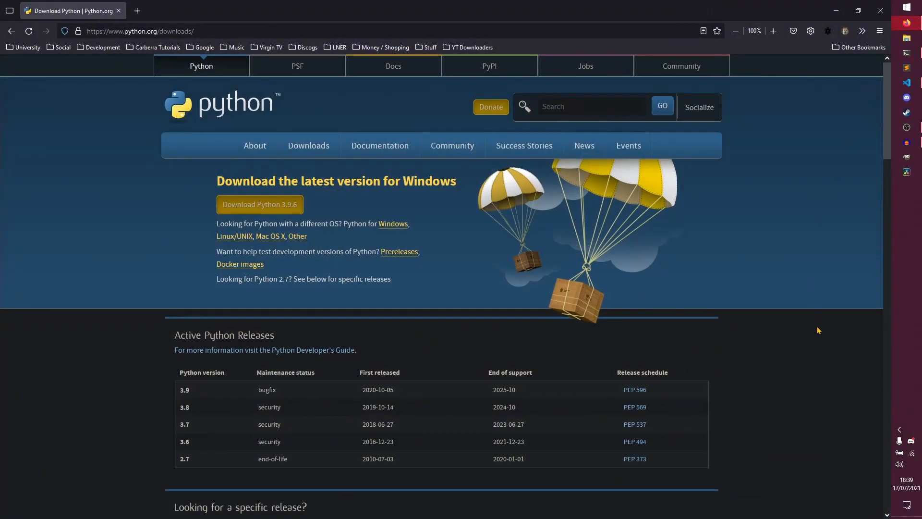
# Open code.visualstudio.com in a second Firefox tab beside python.org/downloads.
pyautogui.click(308, 145)
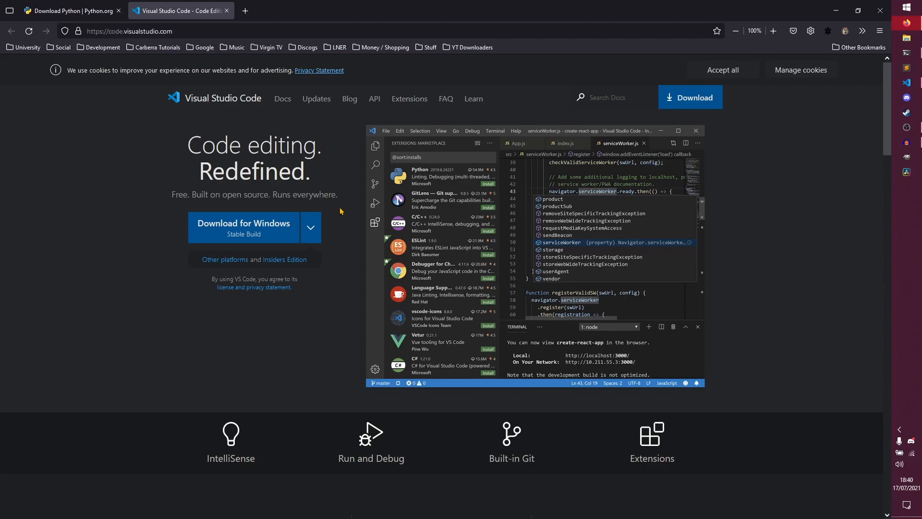
# Minimize the Firefox window holding the python.org and VS Code tabs.
pyautogui.click(70, 11)
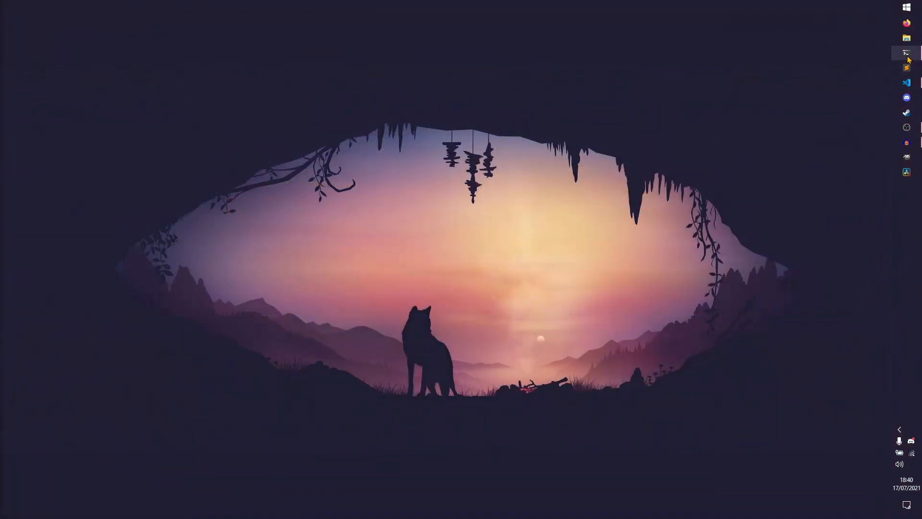
# Run py -3.9 -m venv .venv in PowerShell, then activate it with .\.venv\Scripts\activate.
pyautogui.click(905, 53)
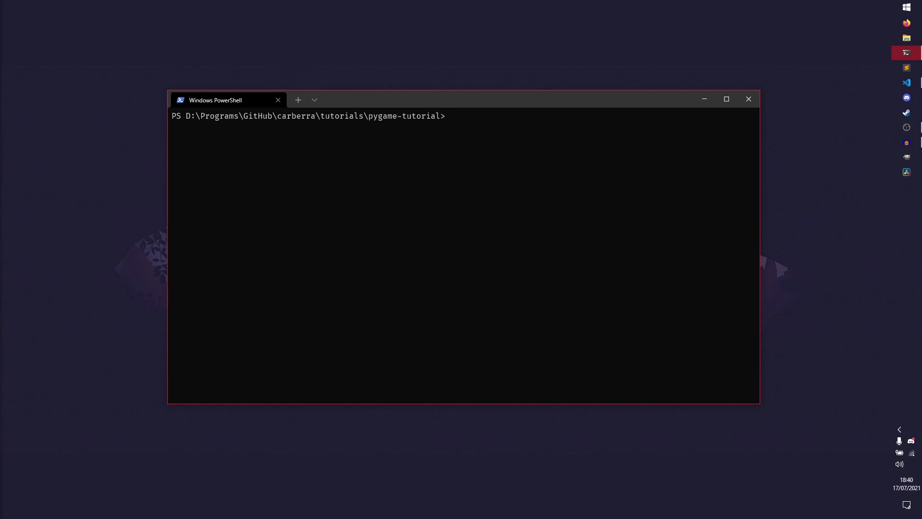
pyautogui.write('py -3.9 -')
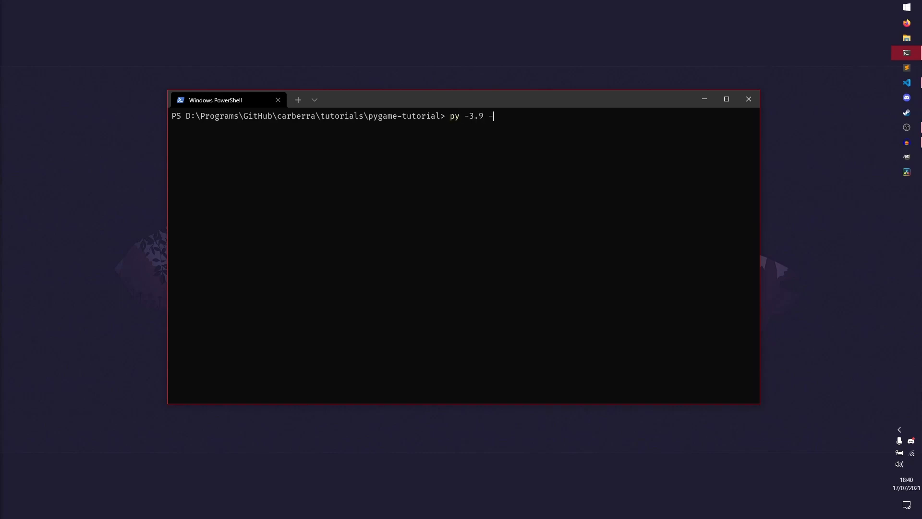
pyautogui.write('m venv .venv')
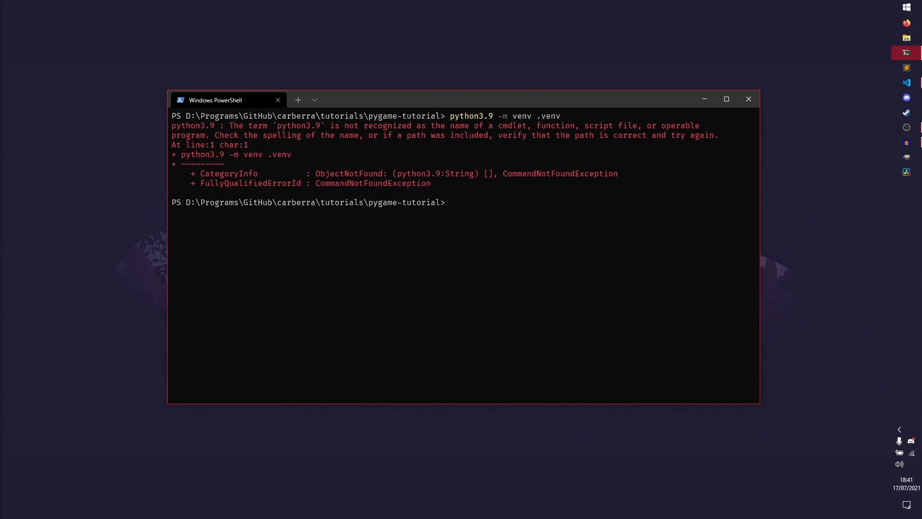
pyautogui.write('.\\.venv\\Scripts\\activate')
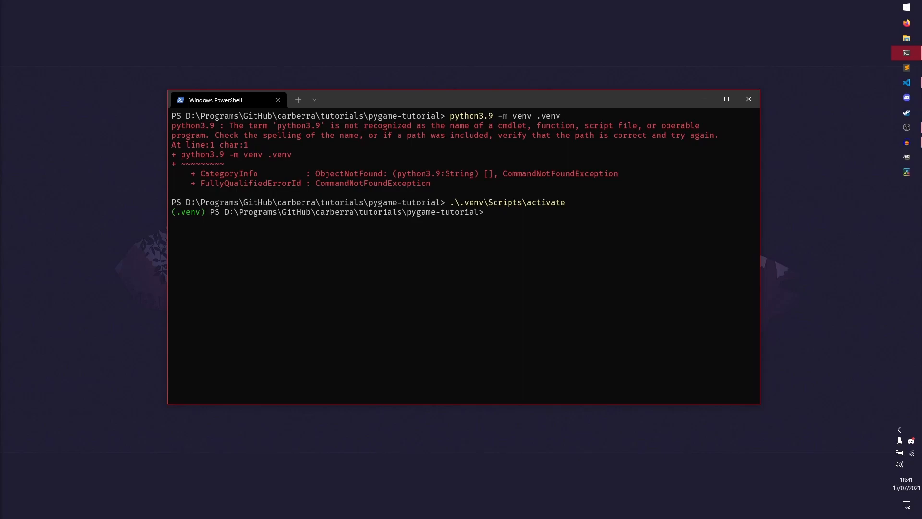
# Clear the mistyped line and run .\.venv\Scripts\pip.exe install pygame.
pyautogui.write('pip iosnta')
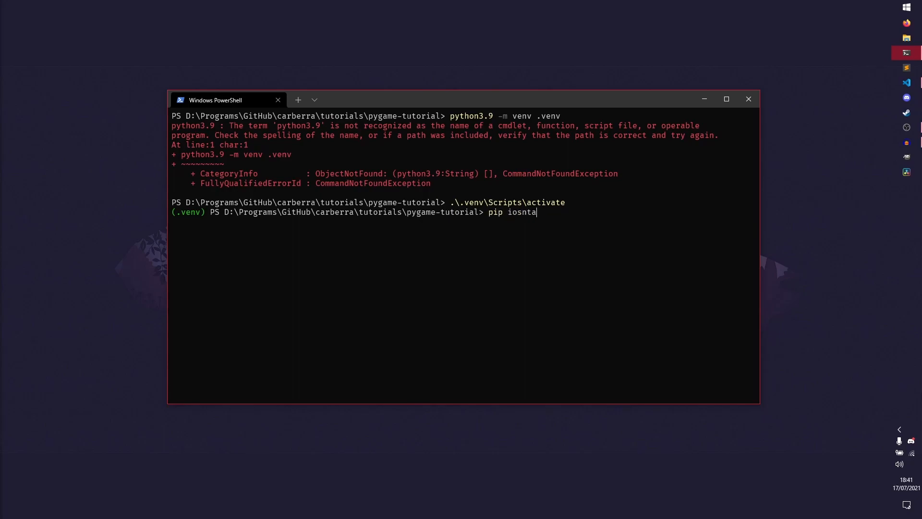
pyautogui.press('Ctrl+c')
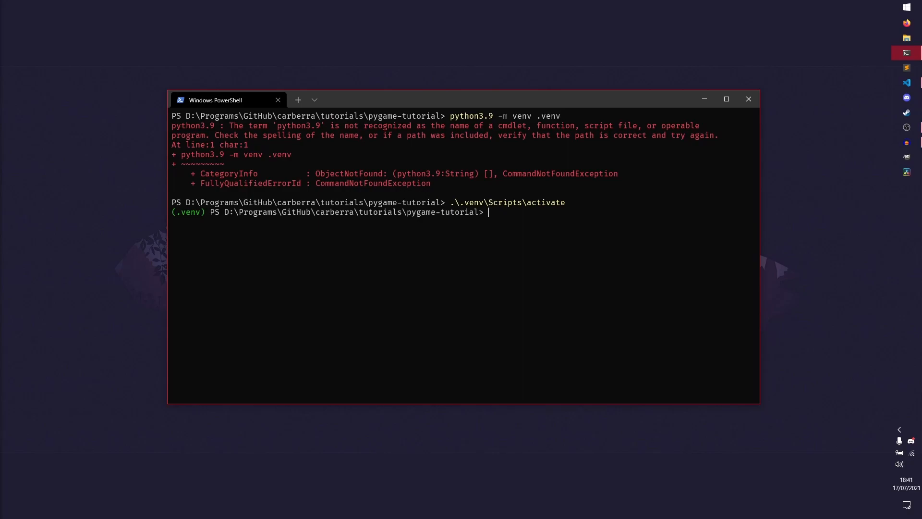
pyautogui.write('.\\.venv\\')
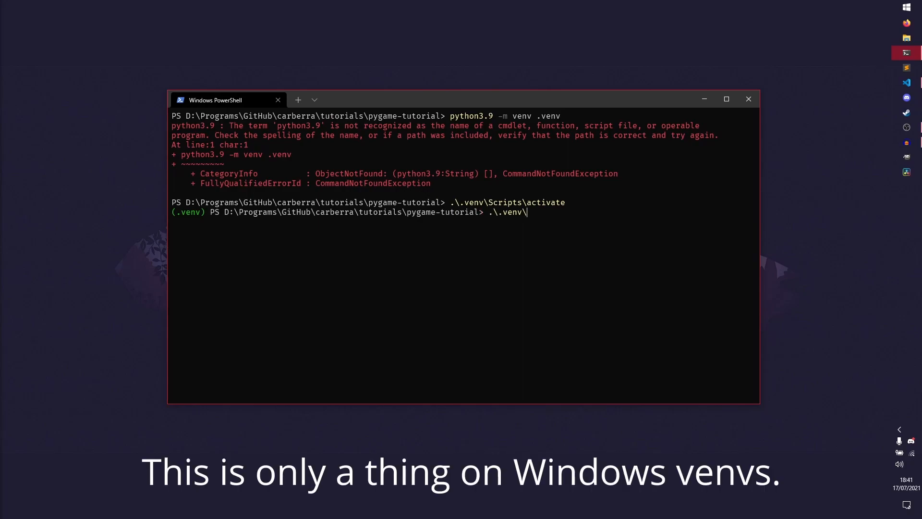
pyautogui.write('Scripts\\')
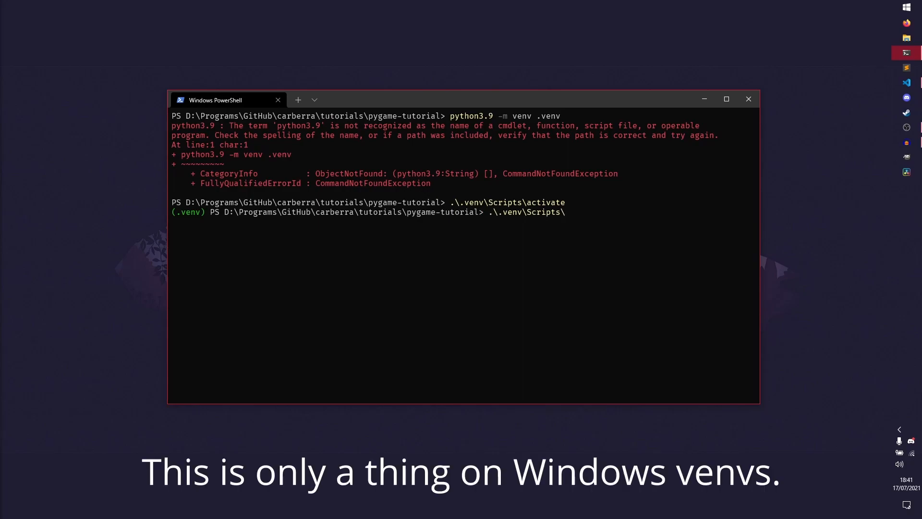
pyautogui.write('pip.exe')
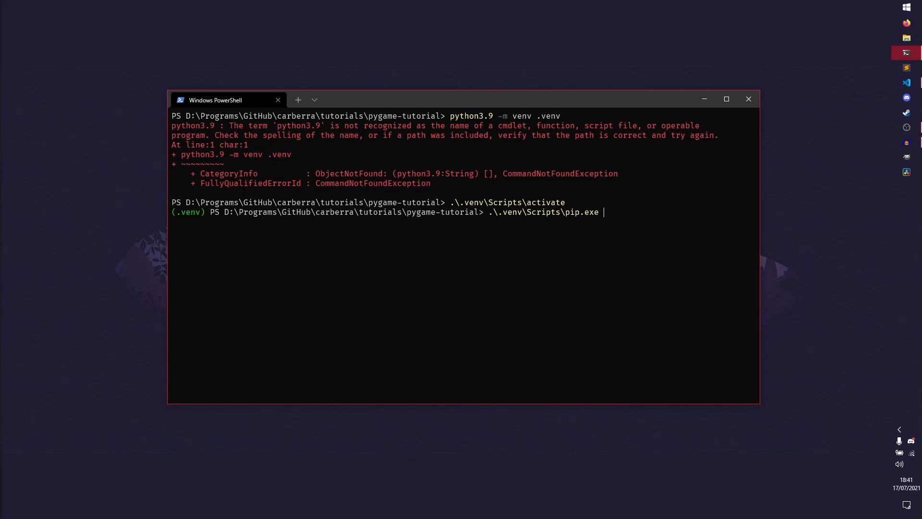
pyautogui.write('install')
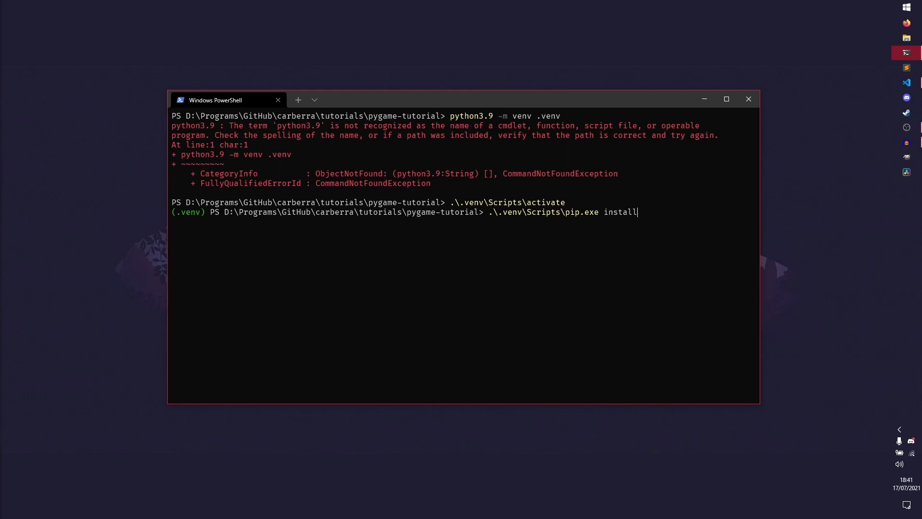
pyautogui.write('pygame')
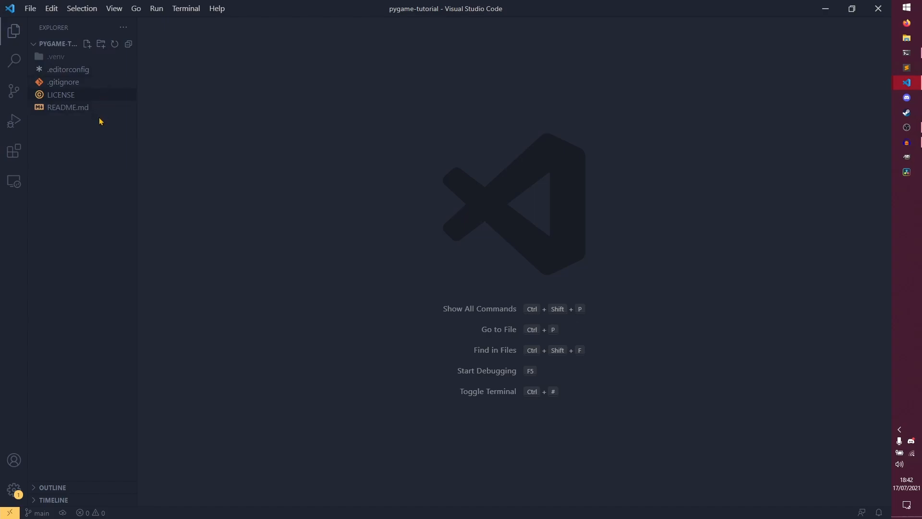
pyautogui.moveTo(97, 170)
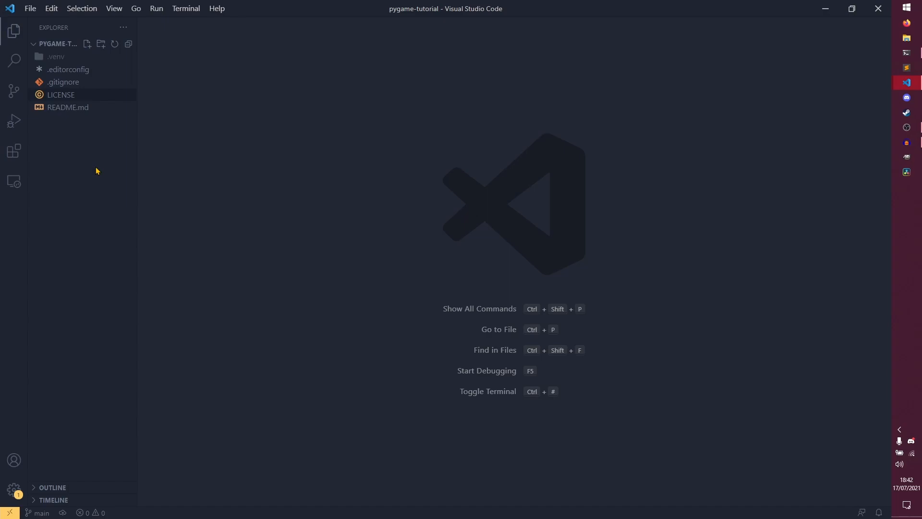
# Show the pygame-tutorial folder with .venv, .gitignore and README.md in VS Code's Explorer.
pyautogui.click(68, 107)
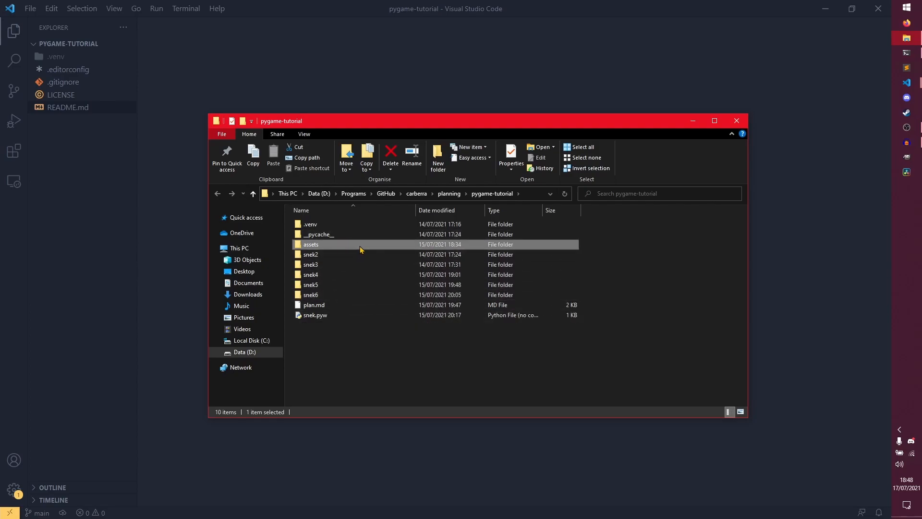
# Browse the planning copy's assets folder, opening backgrounds, bgm, fonts and sprites.
pyautogui.doubleClick(311, 244)
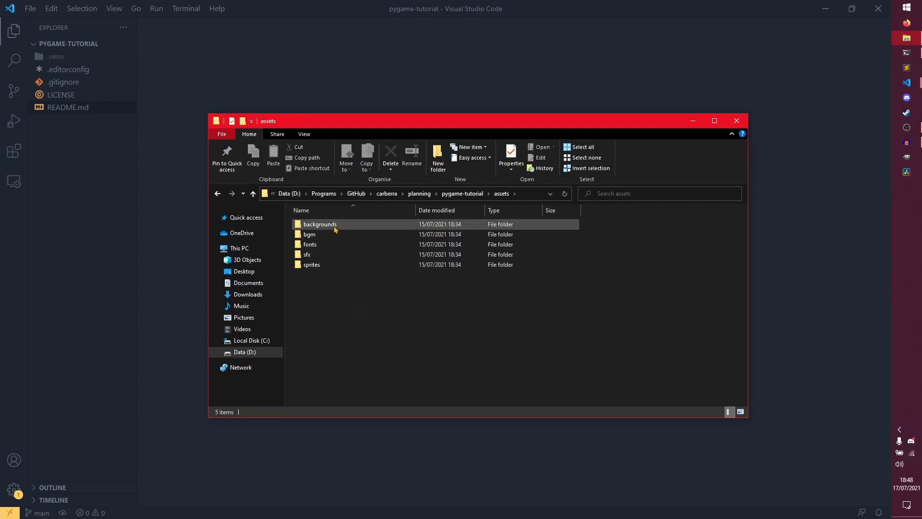
pyautogui.doubleClick(320, 224)
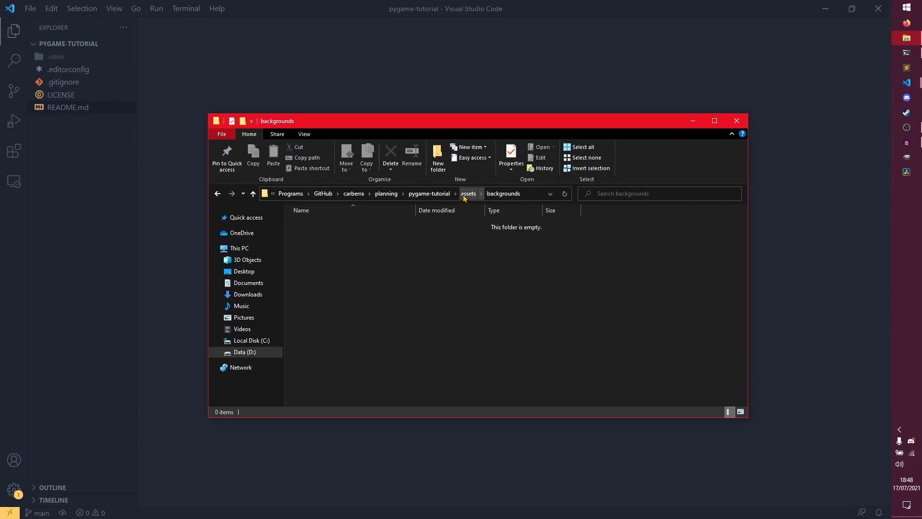
pyautogui.click(468, 193)
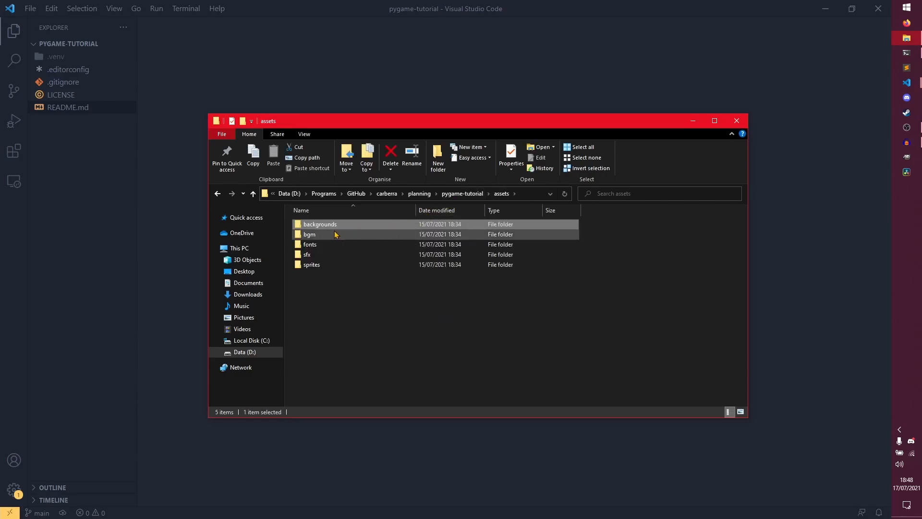
pyautogui.moveTo(335, 234)
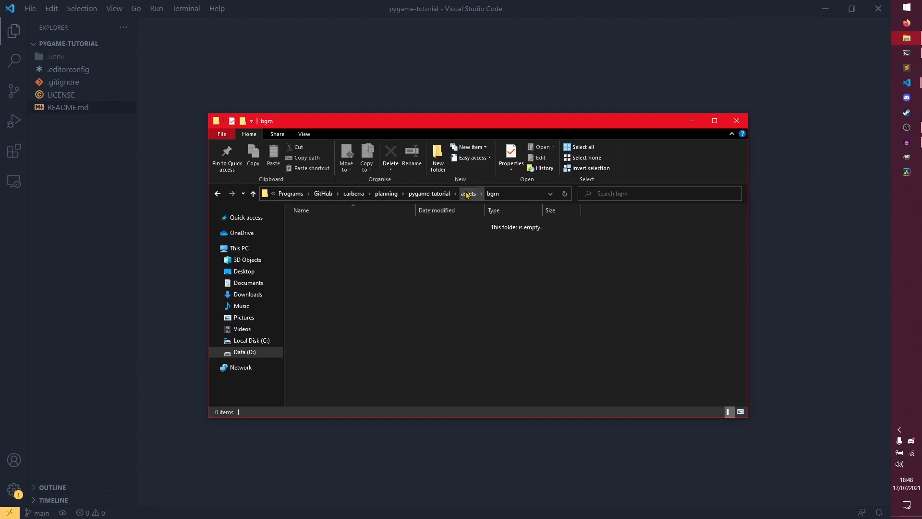
pyautogui.click(468, 194)
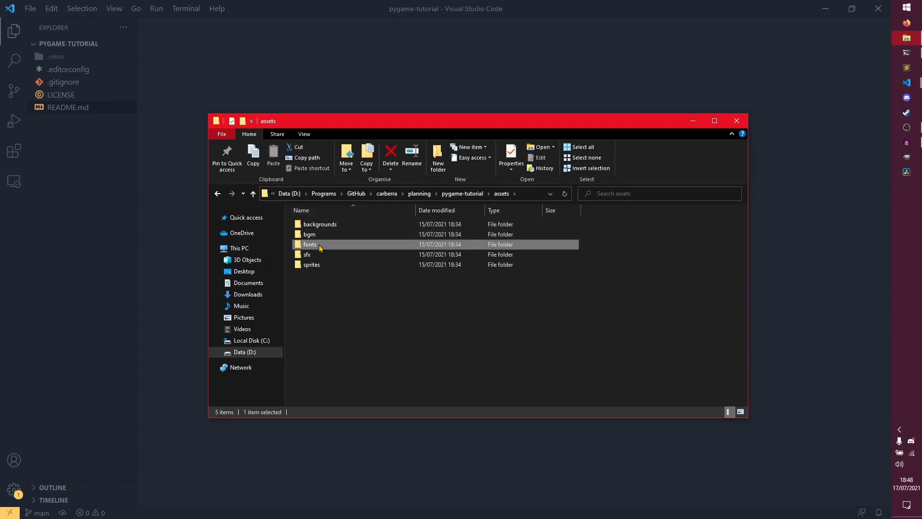
pyautogui.doubleClick(310, 244)
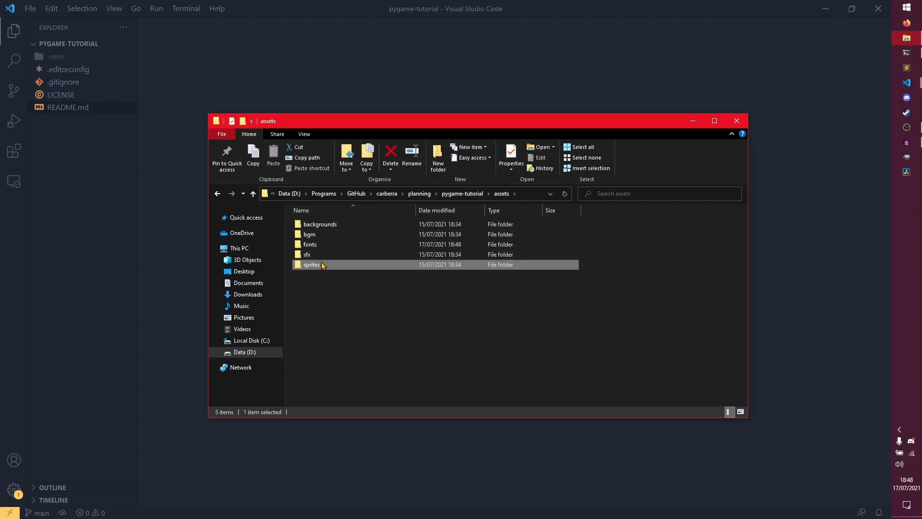
pyautogui.doubleClick(312, 264)
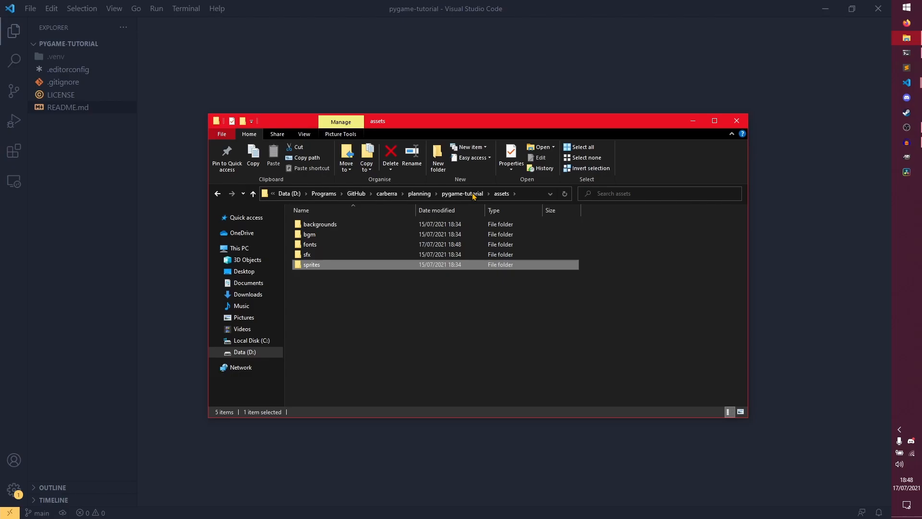
pyautogui.doubleClick(311, 264)
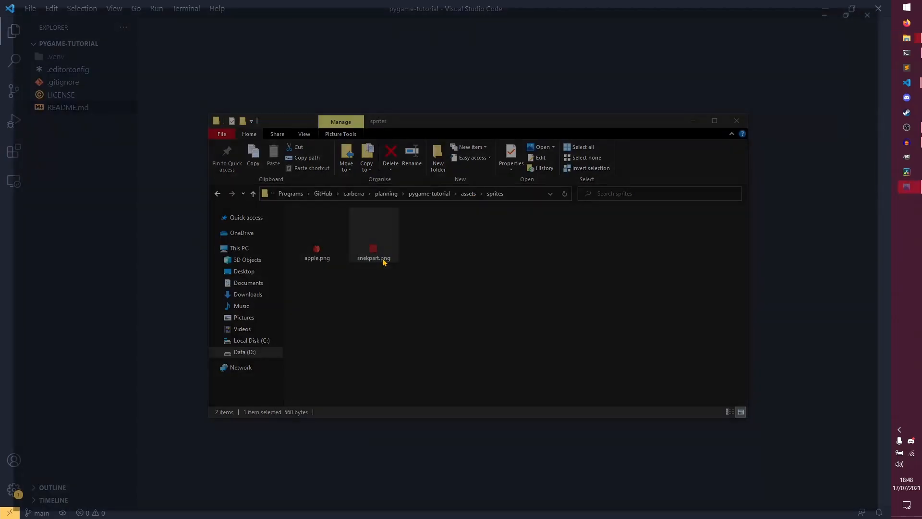
pyautogui.doubleClick(372, 235)
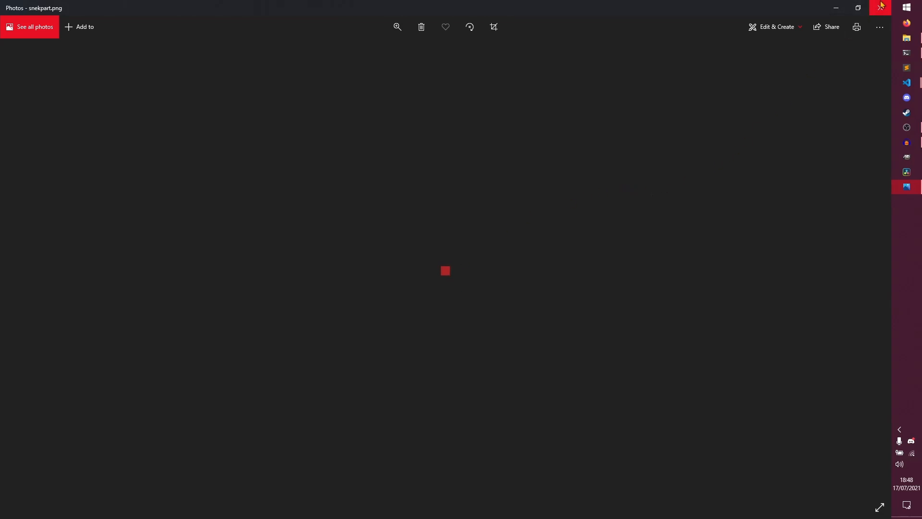
pyautogui.click(880, 7)
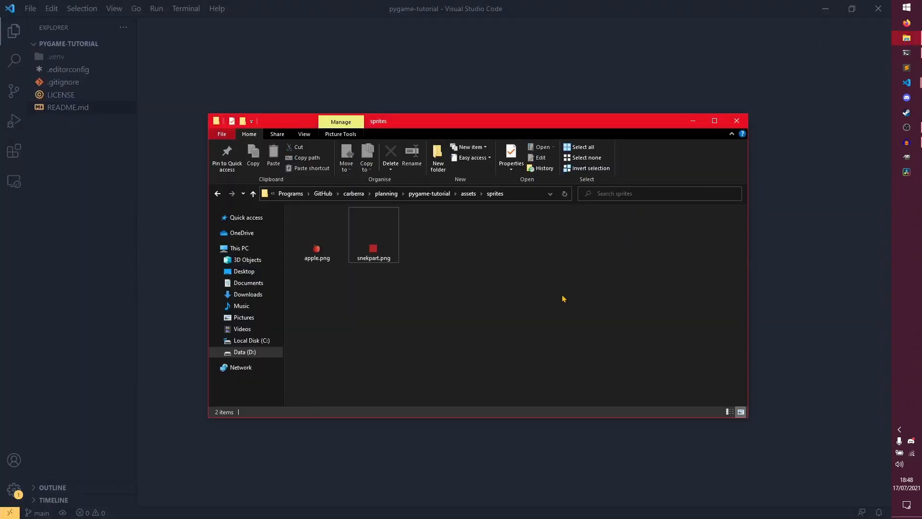
pyautogui.moveTo(474, 225)
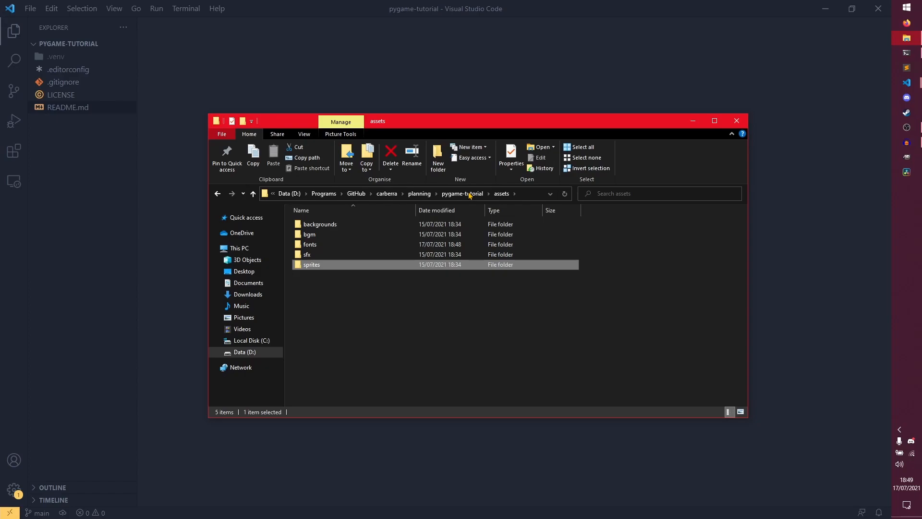
# Return to VS Code and expand, then collapse, assets to confirm its five subfolders.
pyautogui.click(462, 193)
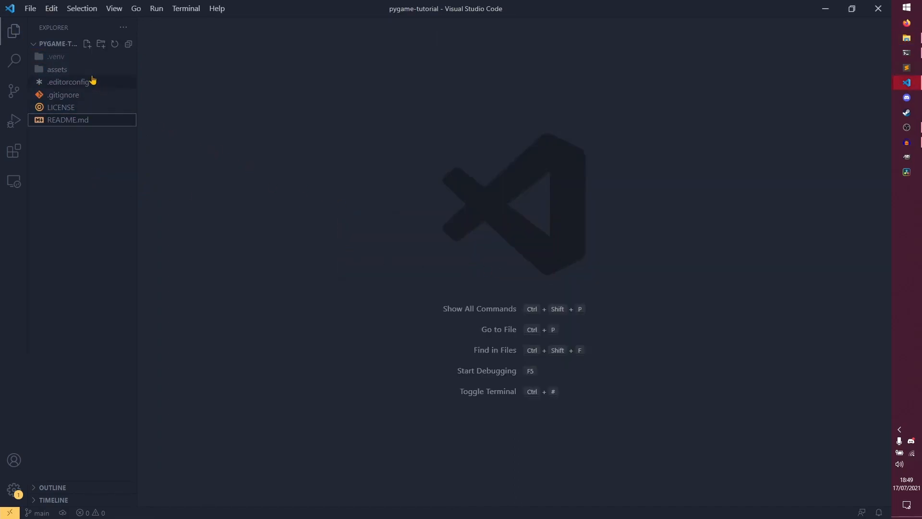
pyautogui.click(57, 69)
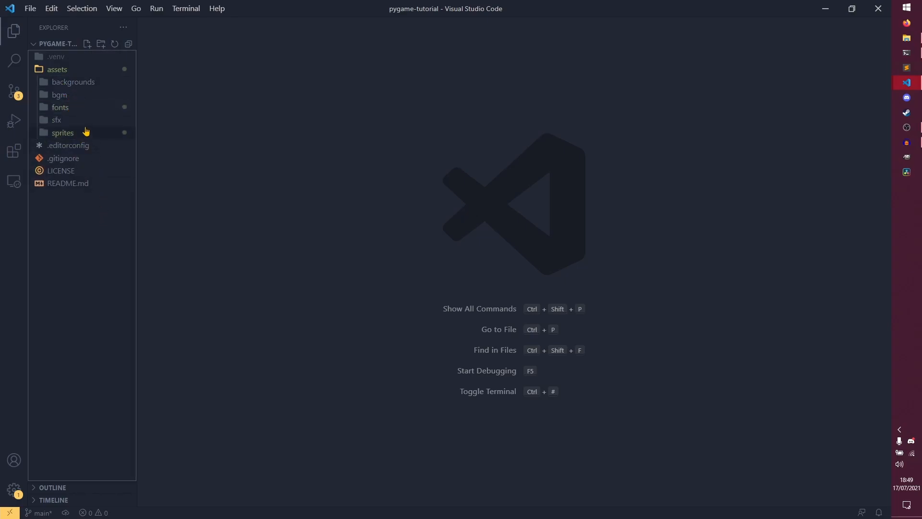
pyautogui.click(57, 68)
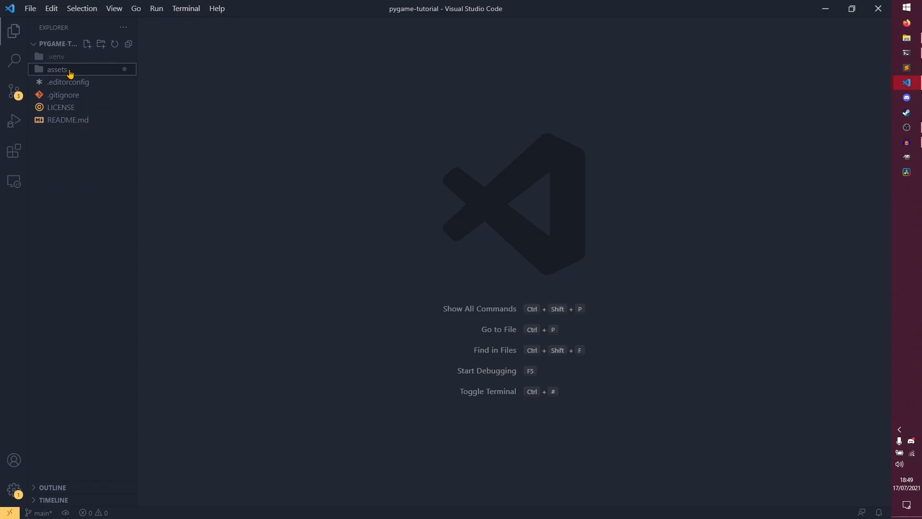